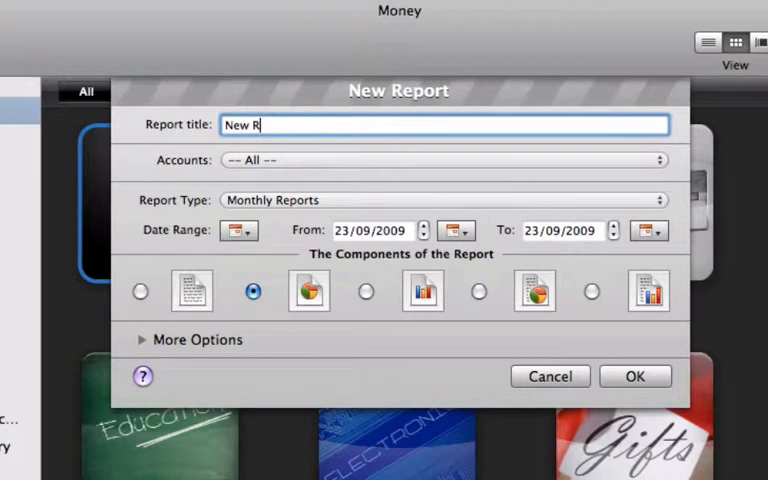
Name the report 'New Report', limit it to Savings, use This Month's dates and a text table component
type("eport")
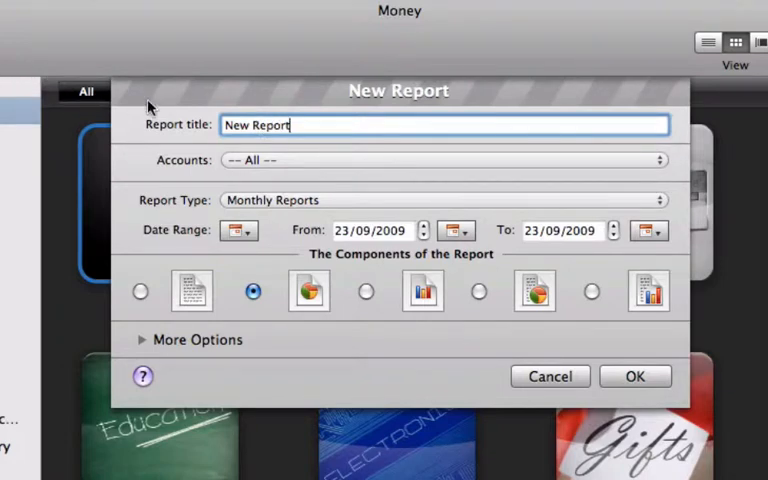
left_click(444, 160)
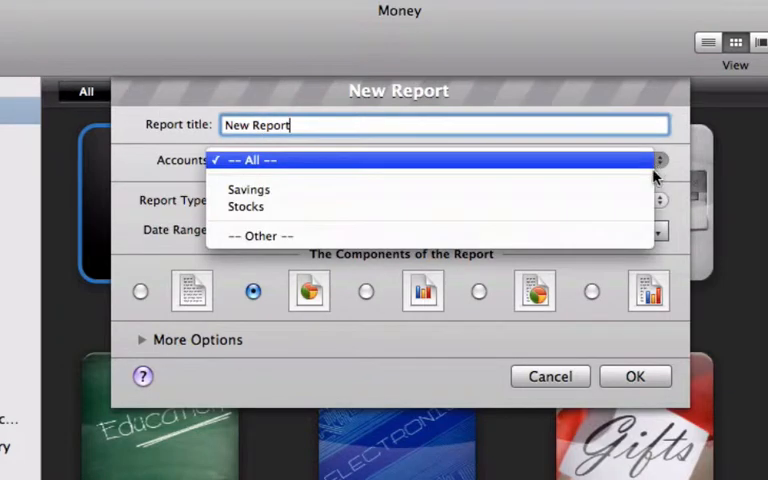
left_click(248, 188)
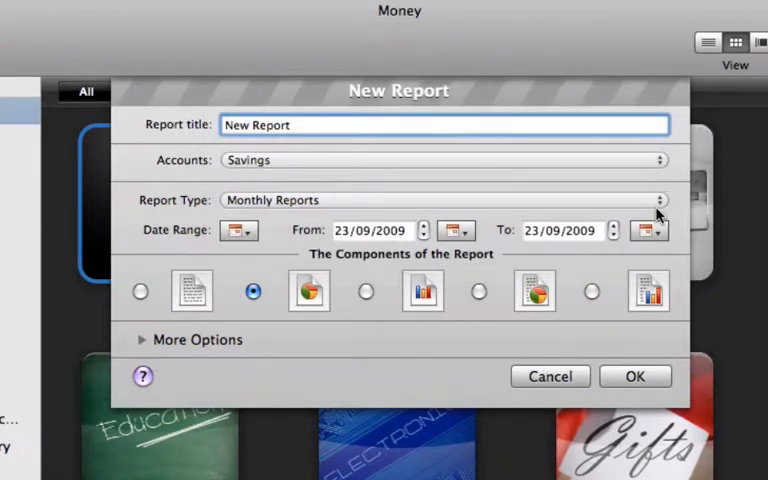
left_click(240, 230)
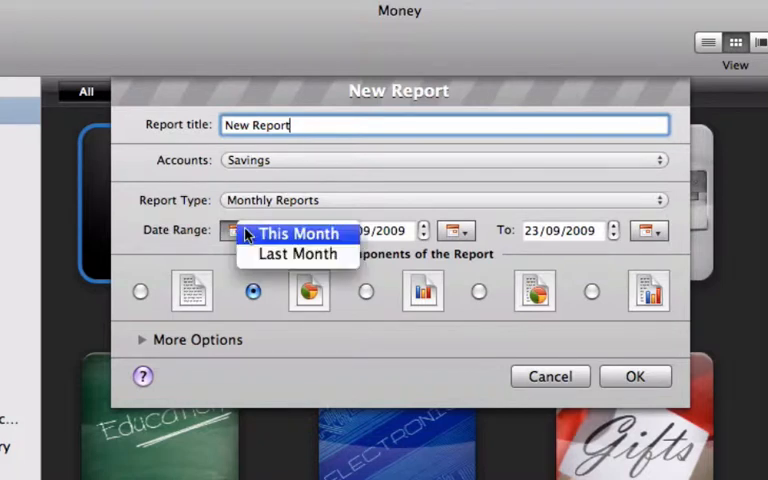
left_click(296, 232)
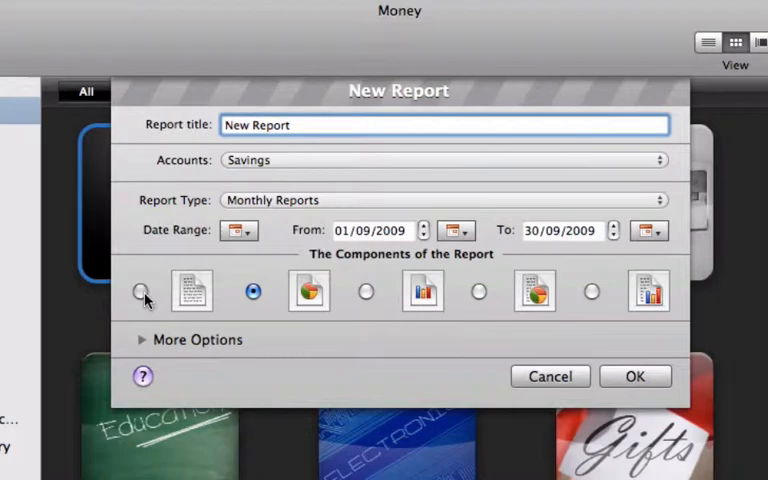
left_click(140, 292)
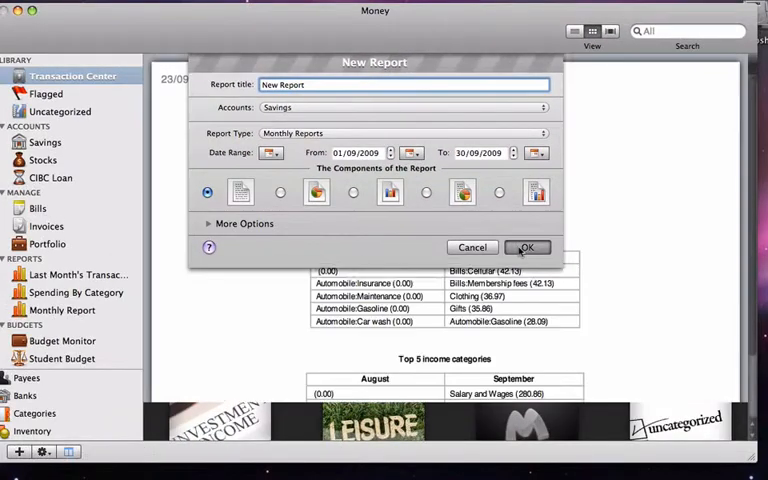
Generate the report and scroll through its income, expense and category tables
left_click(528, 246)
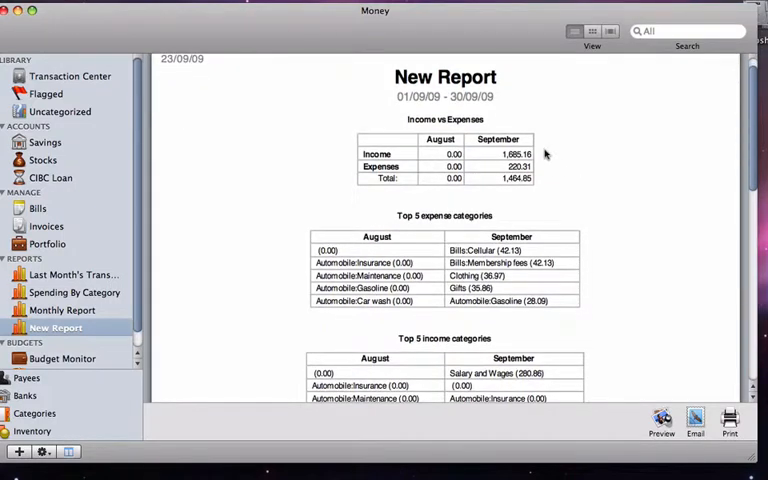
mouse_move(544, 168)
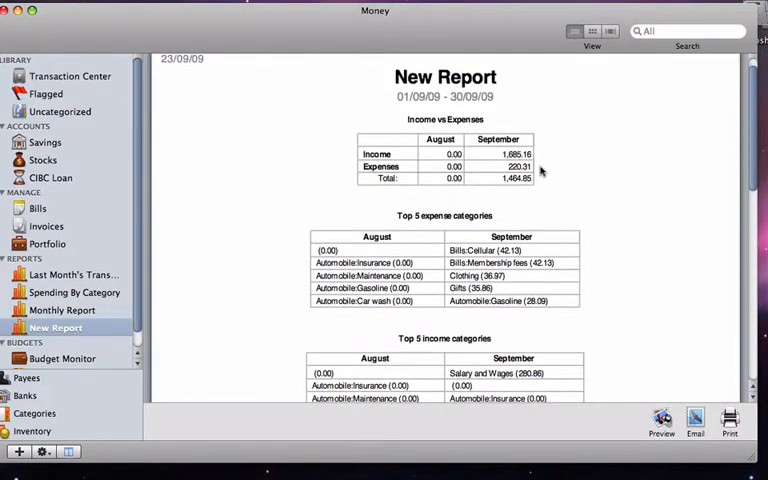
scroll("down", 3)
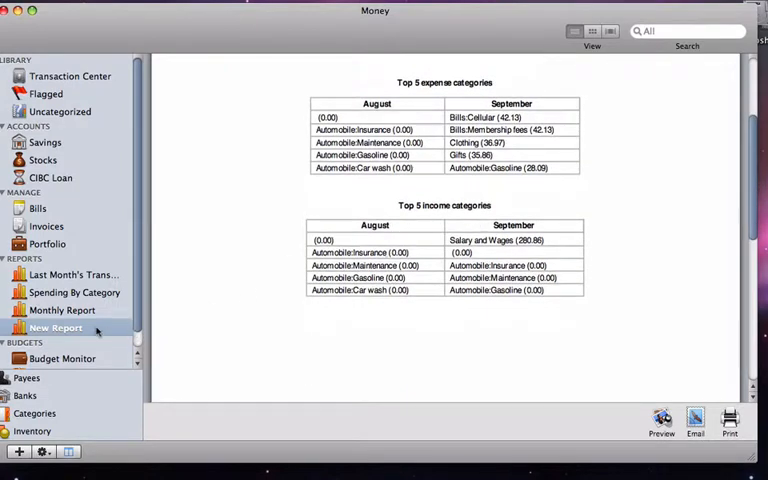
Edit New Report so September expense categories show as a pie chart
right_click(56, 328)
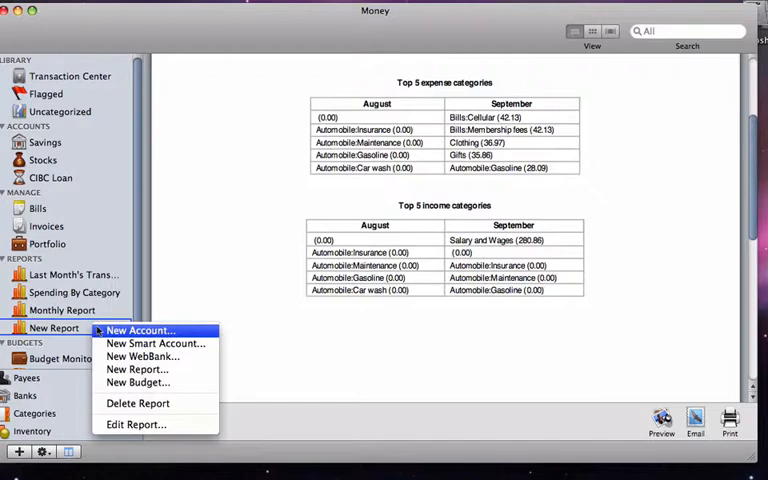
mouse_move(136, 424)
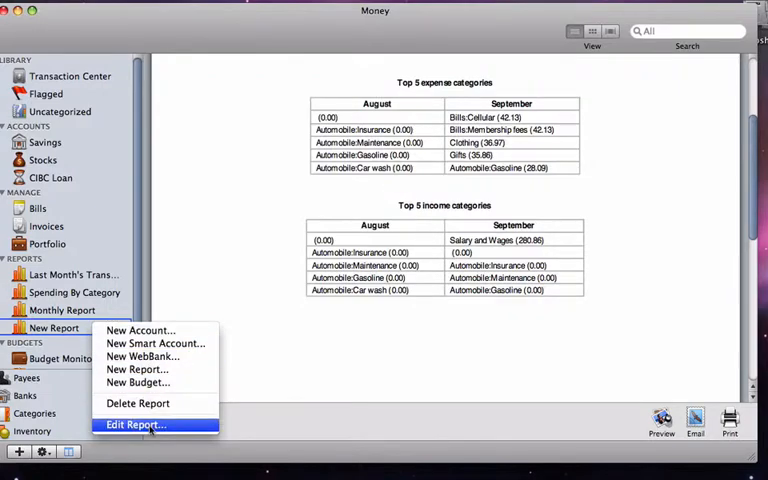
left_click(136, 424)
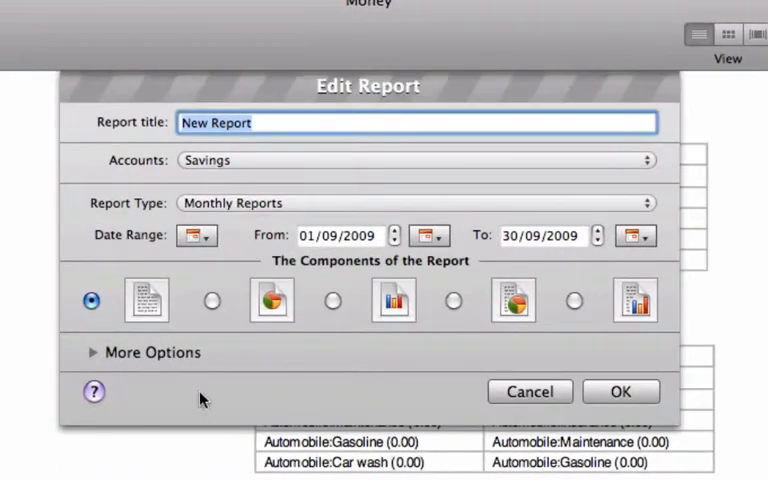
left_click(212, 300)
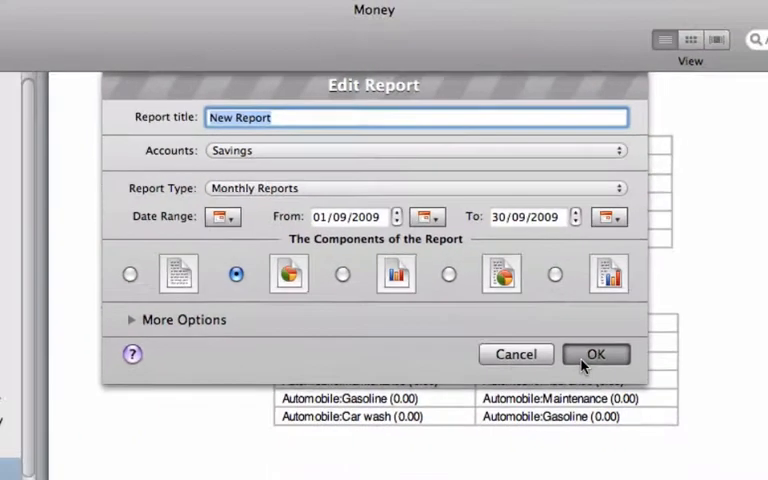
left_click(596, 354)
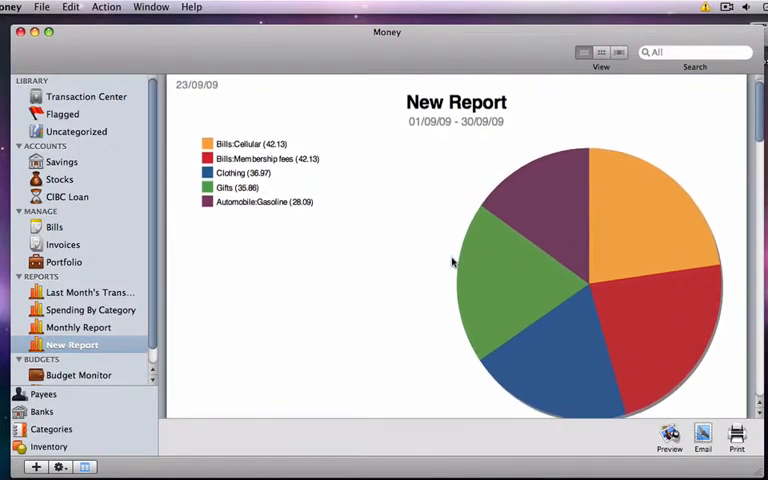
mouse_move(660, 250)
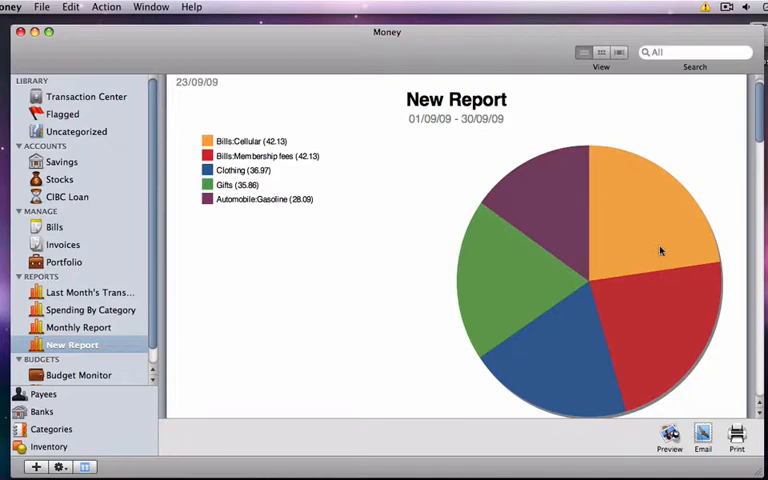
mouse_move(490, 342)
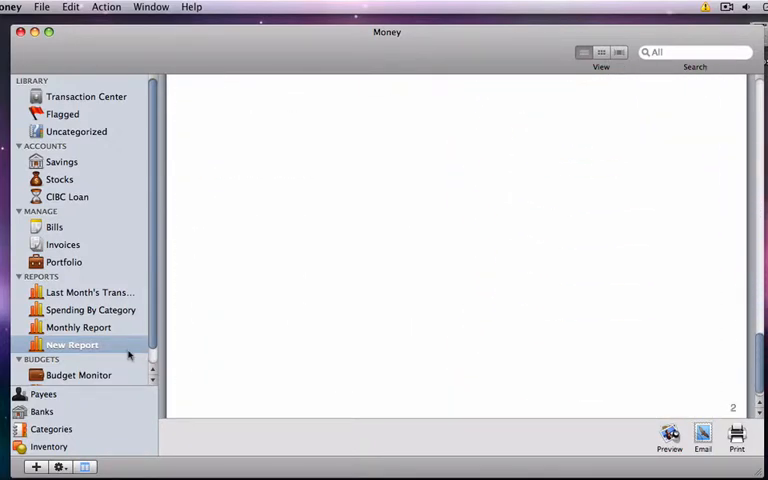
Edit New Report again so the expense categories show as a bar chart
right_click(70, 344)
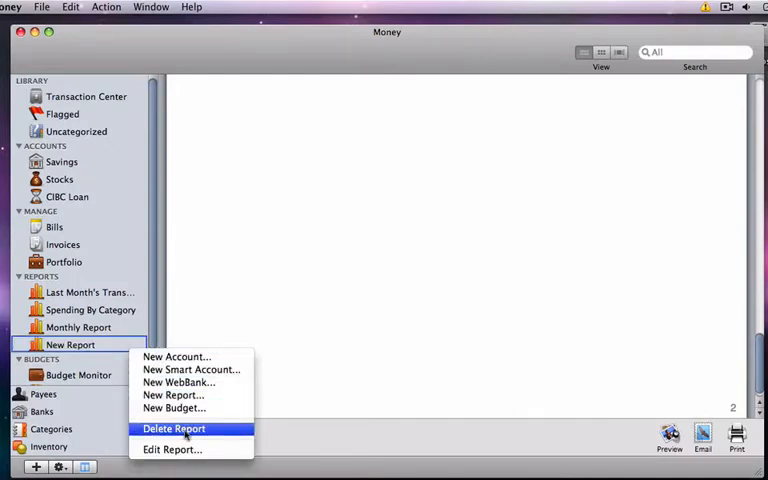
left_click(172, 448)
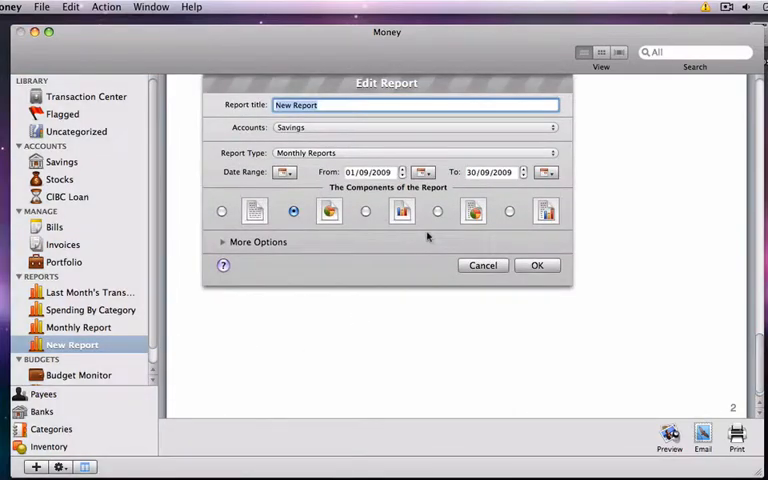
left_click(364, 212)
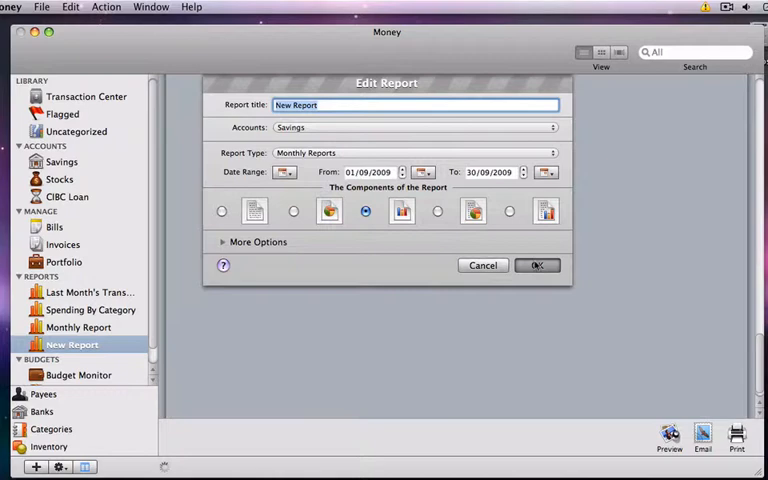
left_click(536, 264)
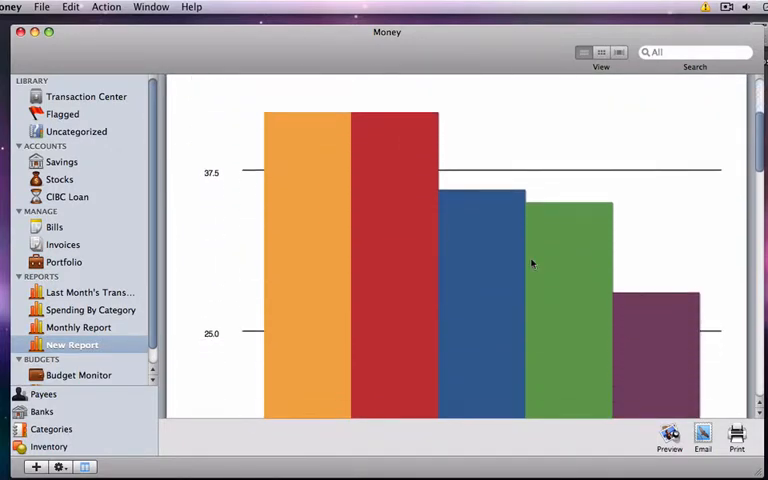
mouse_move(124, 340)
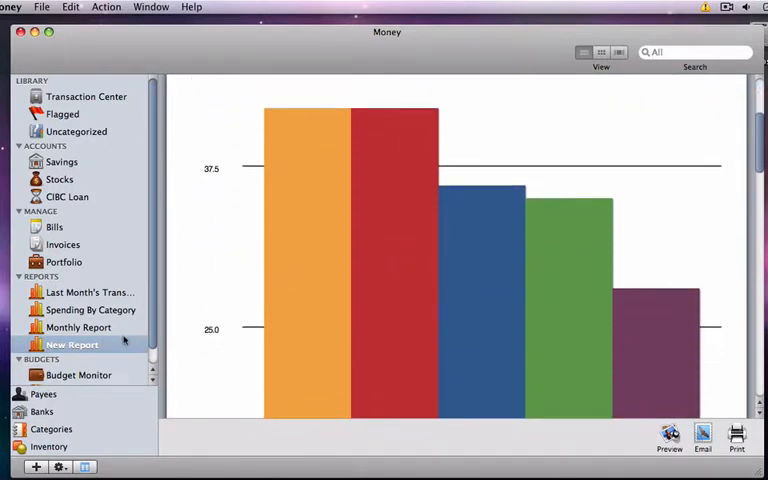
Change New Report to the Spending By Category type with a plain text table component
right_click(70, 344)
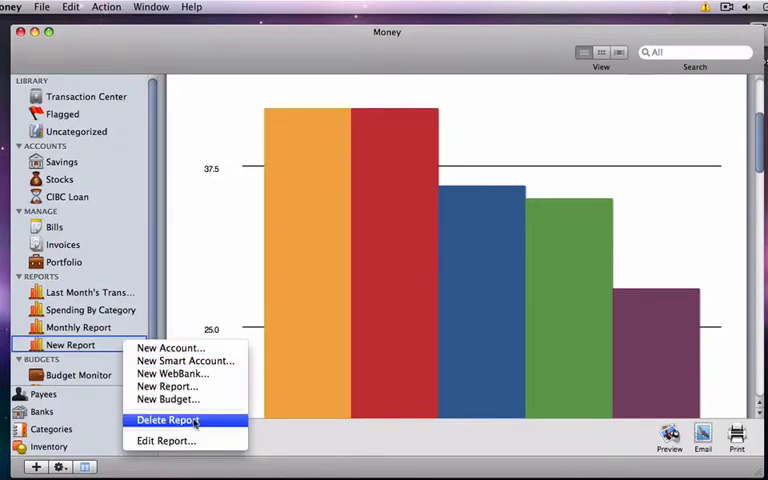
left_click(164, 440)
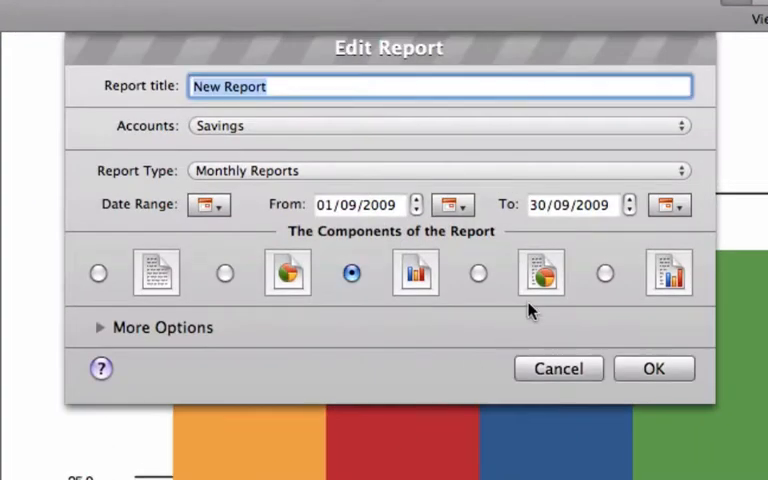
left_click(476, 272)
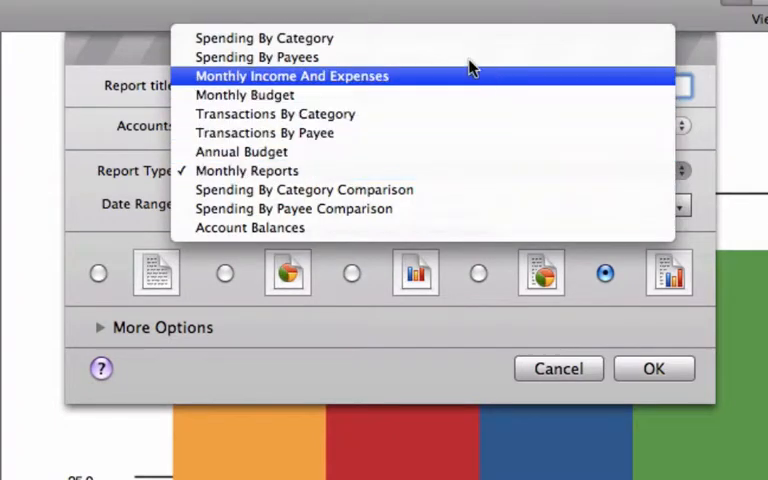
left_click(264, 36)
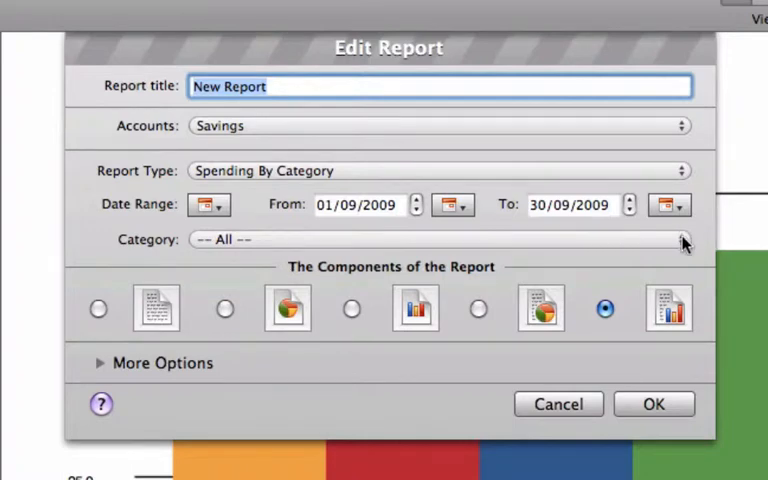
left_click(682, 240)
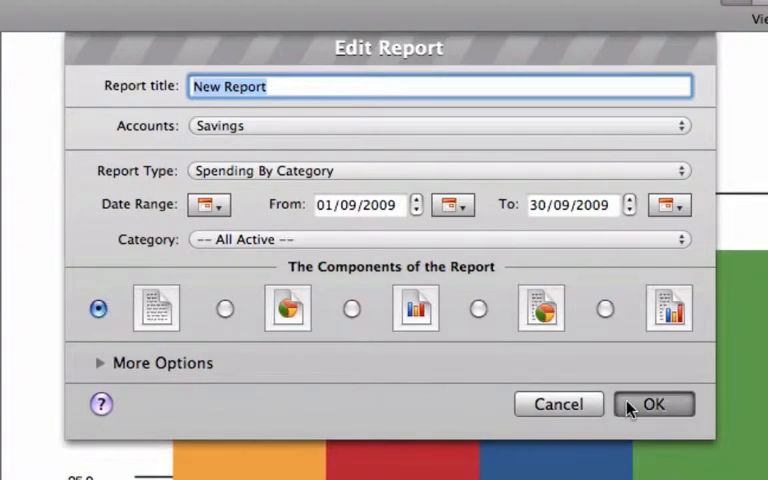
left_click(654, 404)
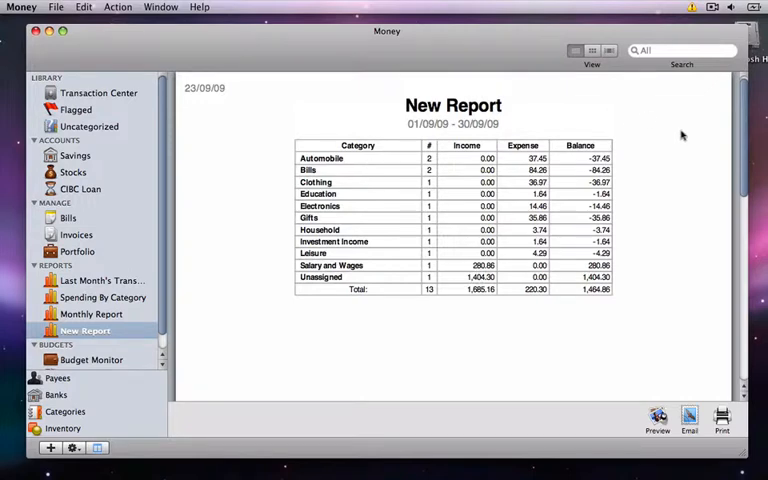
mouse_move(684, 136)
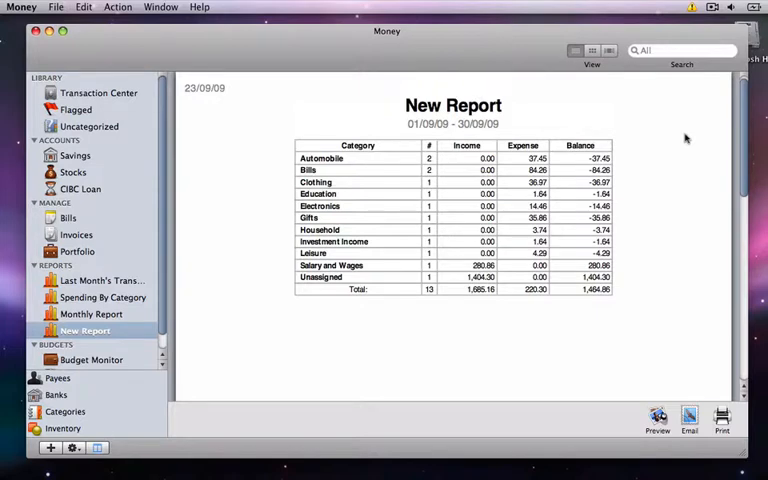
mouse_move(464, 312)
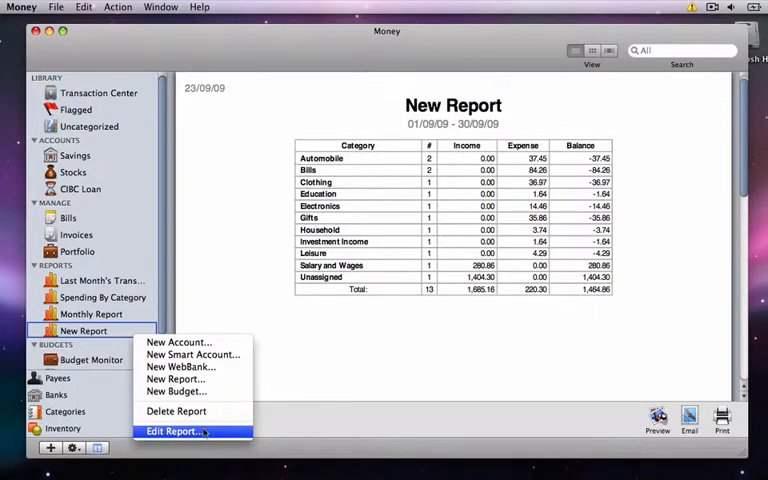
Switch the spending-by-category report to a pie chart and scroll to view it
left_click(176, 432)
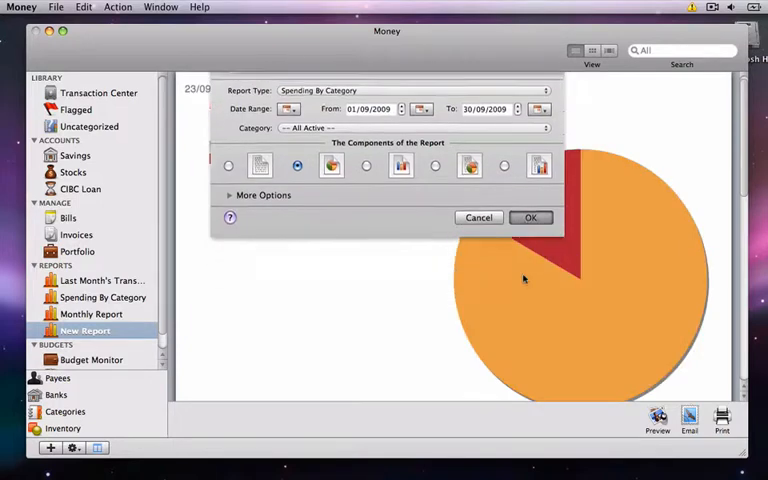
left_click(532, 218)
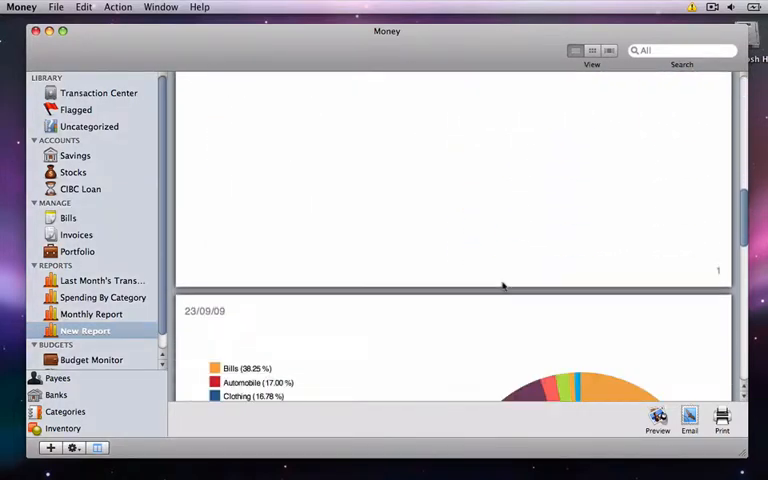
scroll("down", 3)
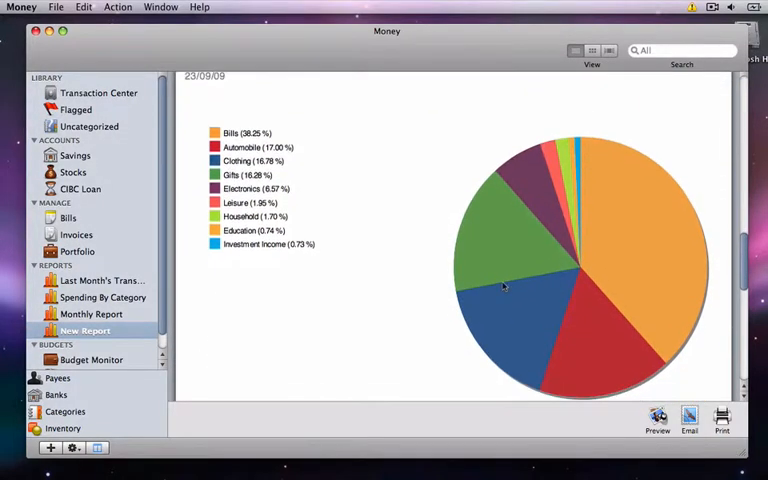
mouse_move(424, 276)
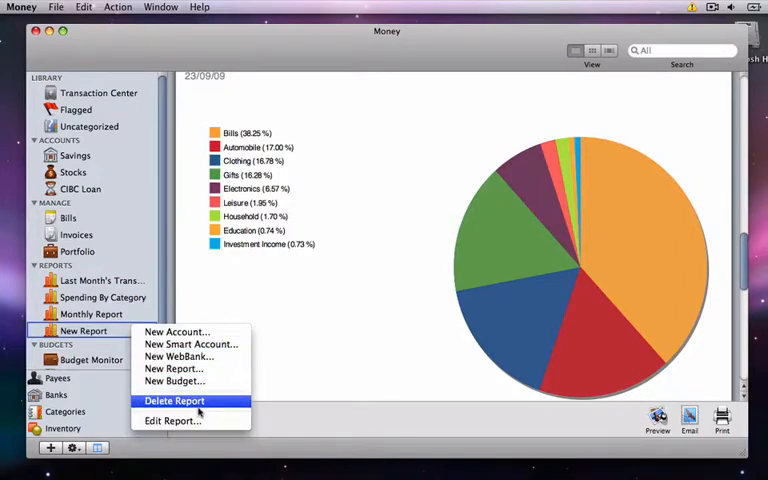
Change New Report to the Transactions By Category type, keeping the table component
left_click(172, 420)
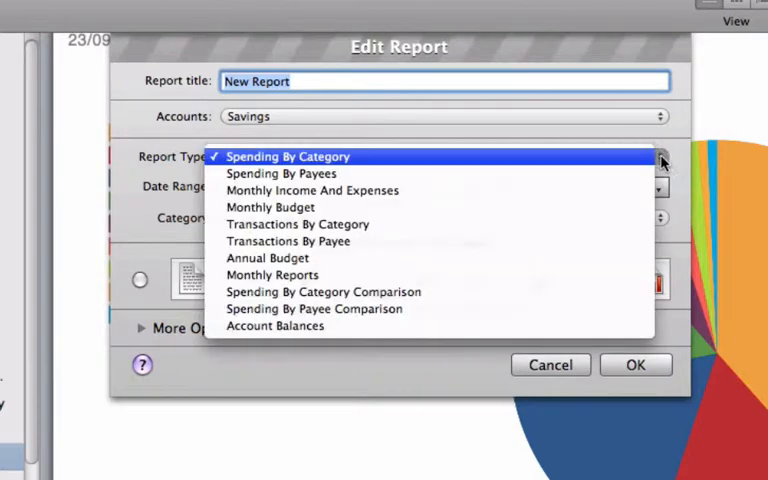
left_click(296, 224)
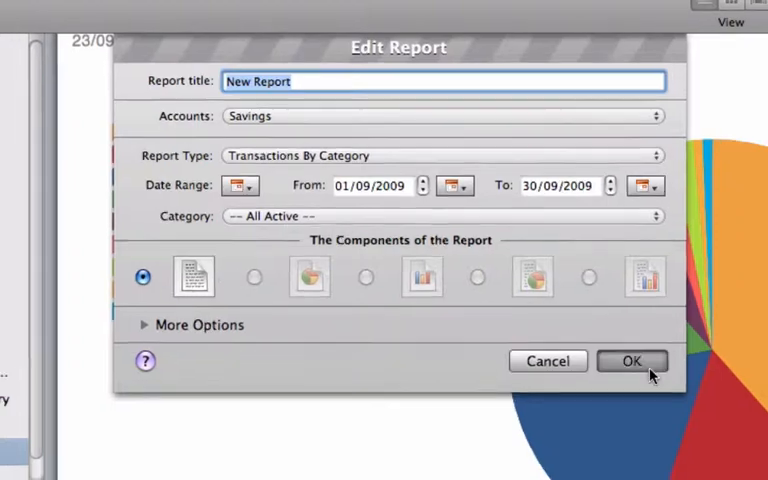
left_click(632, 360)
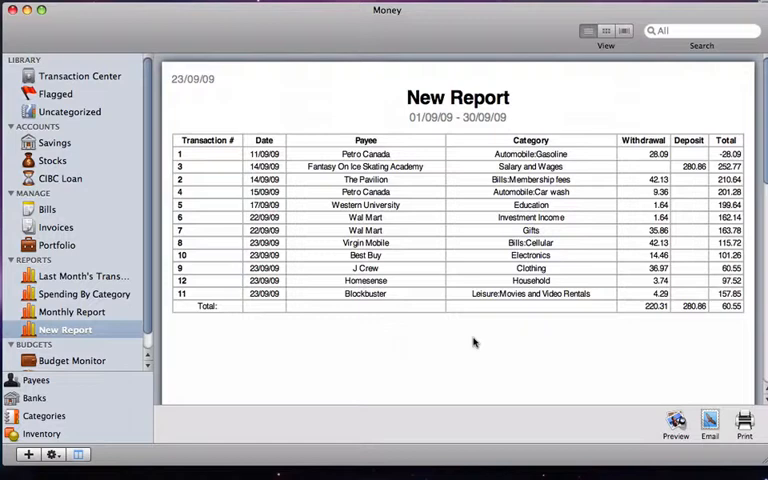
mouse_move(484, 340)
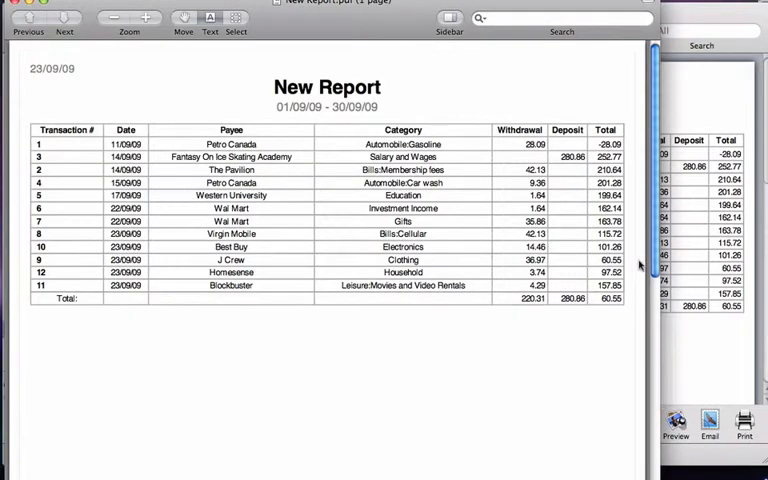
scroll("down", 3)
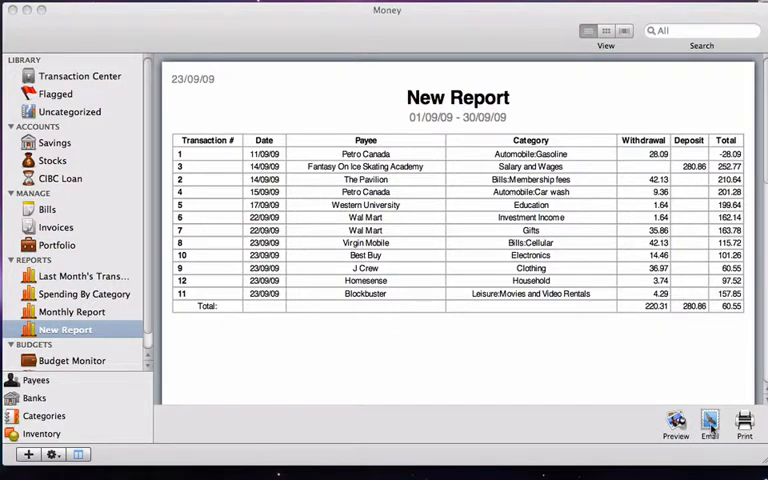
mouse_move(716, 384)
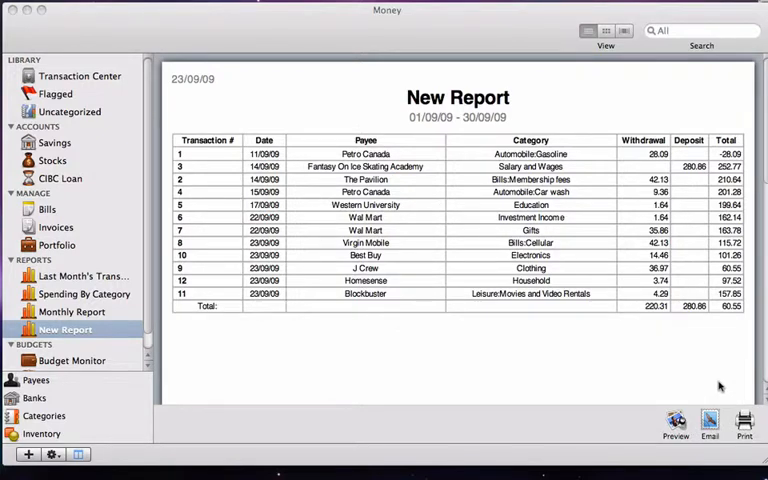